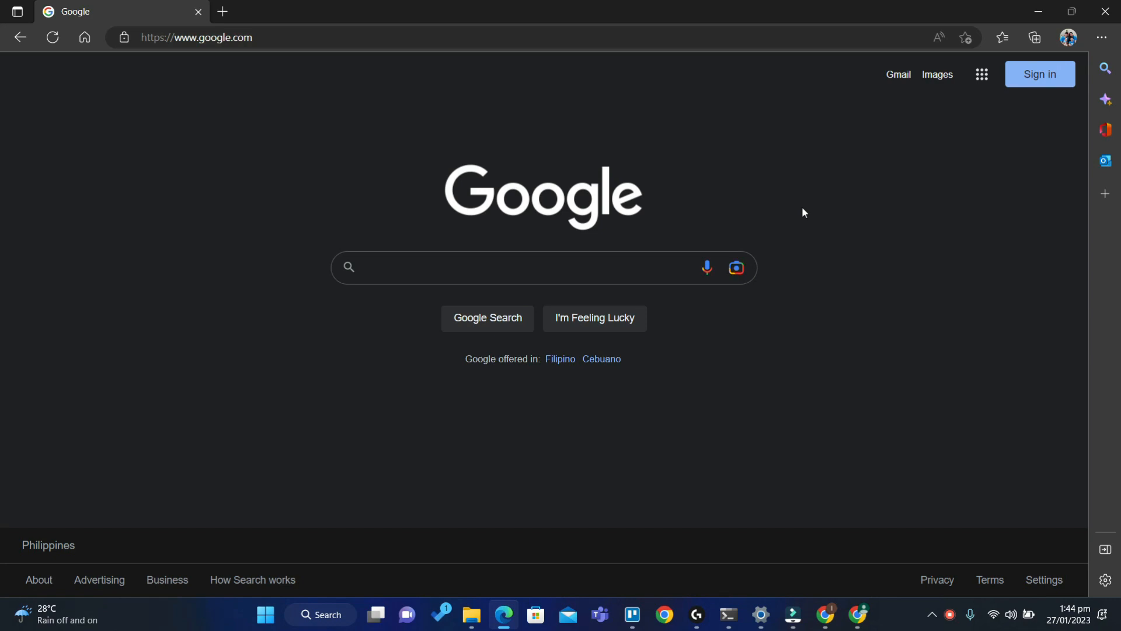
mouse_move(252, 23)
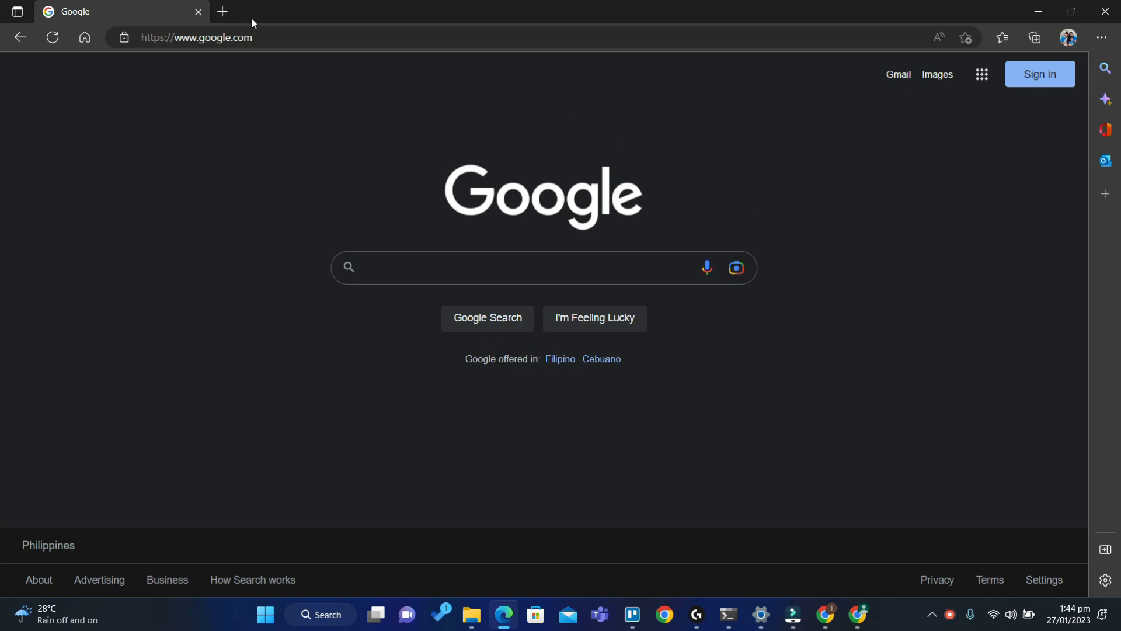
Step: Go to accounts.snapchat.com from the address bar suggestion in Microsoft Edge
left_click(196, 37)
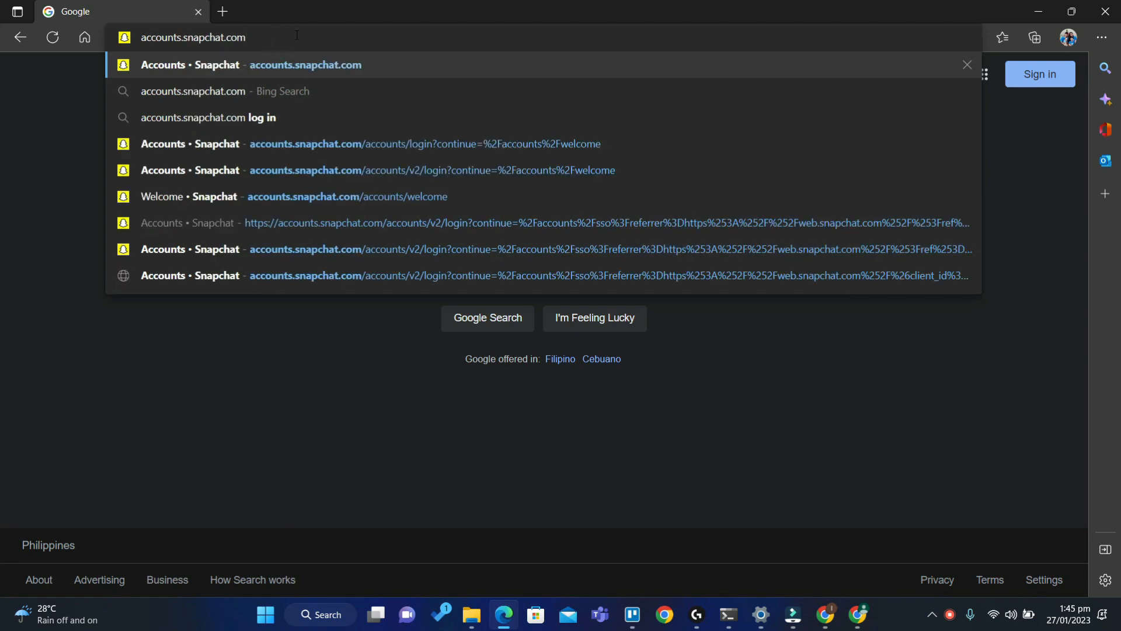
left_click(432, 170)
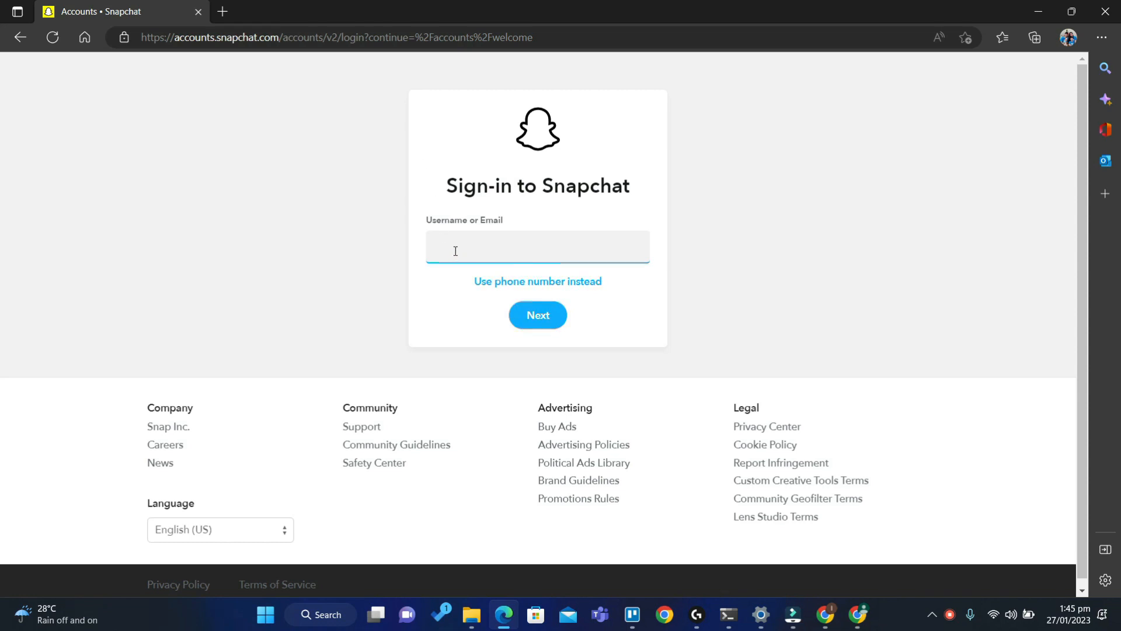
left_click(537, 248)
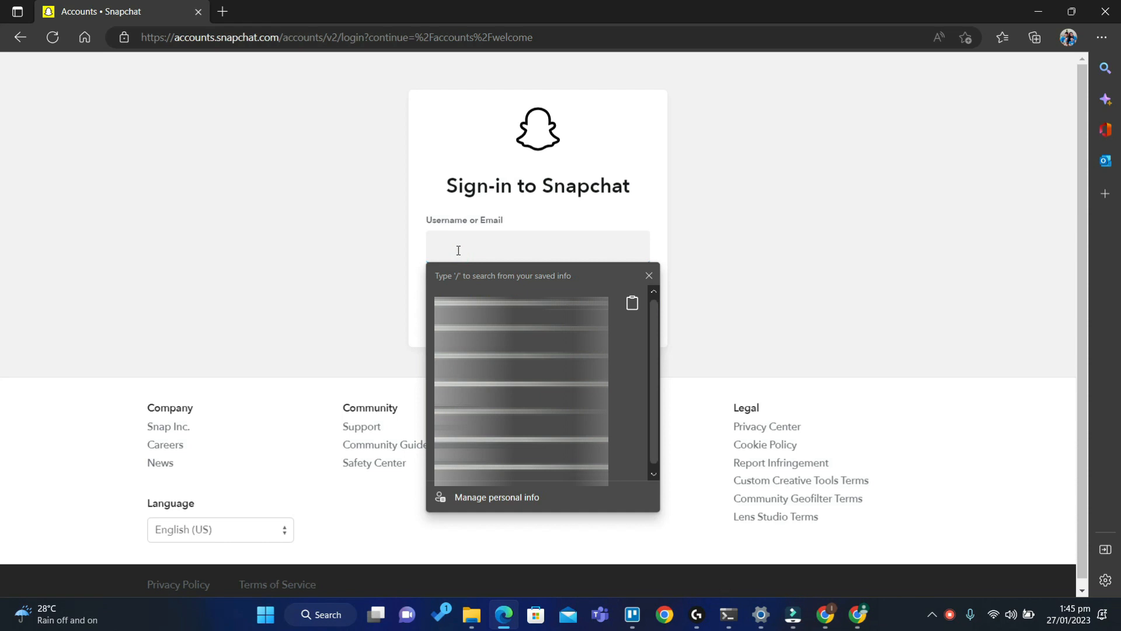
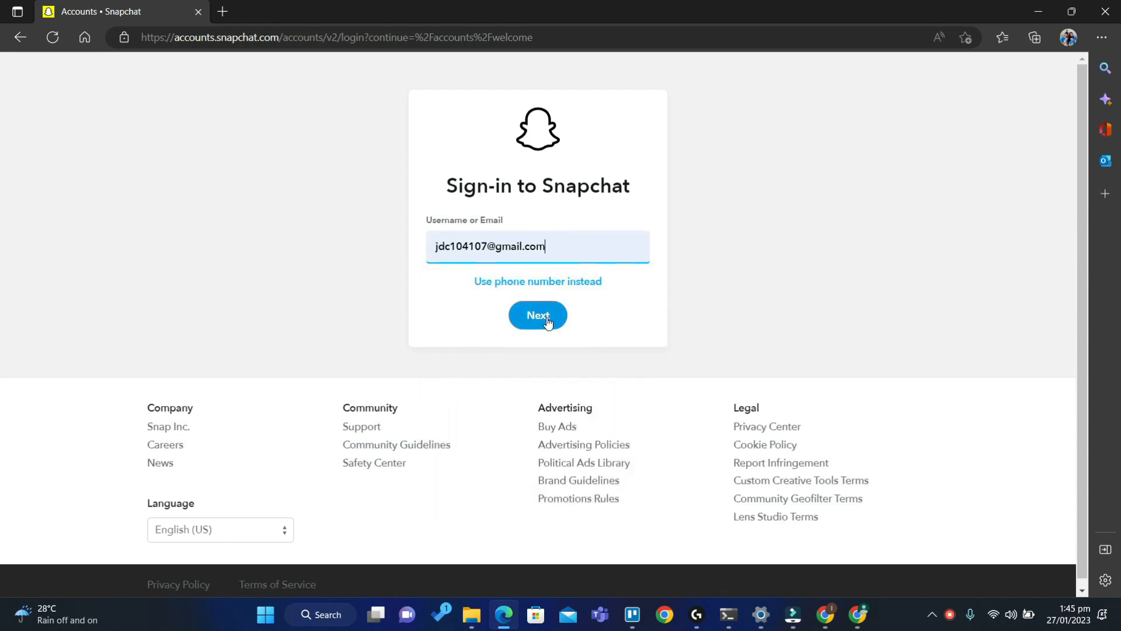
left_click(537, 316)
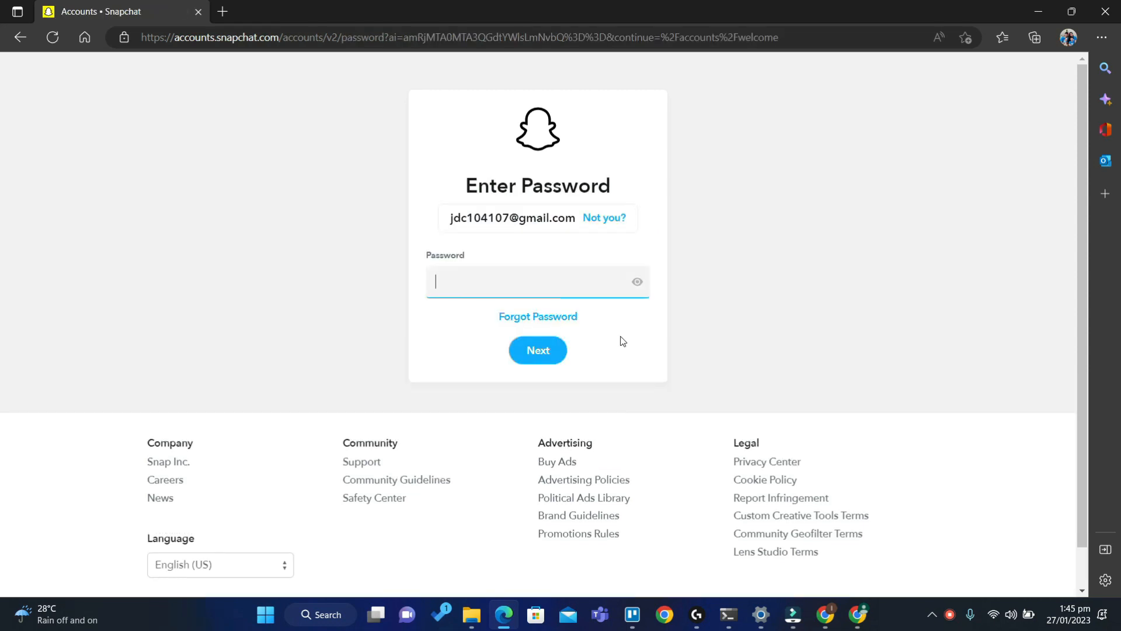
Step: Enter the account password and submit it to sign in
type("•")
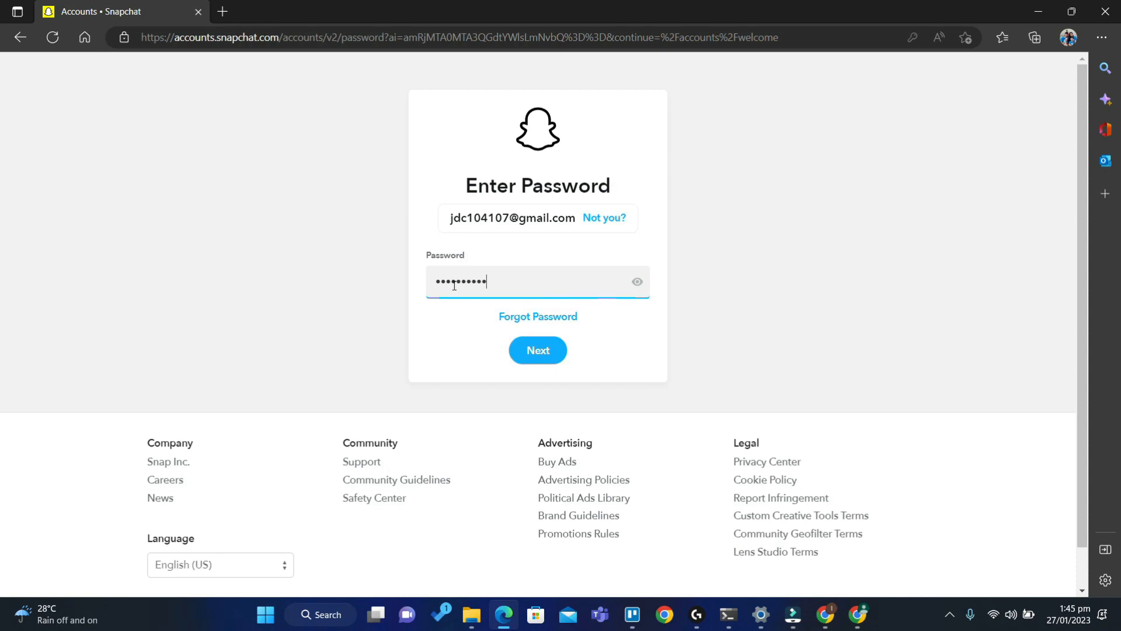
left_click(538, 351)
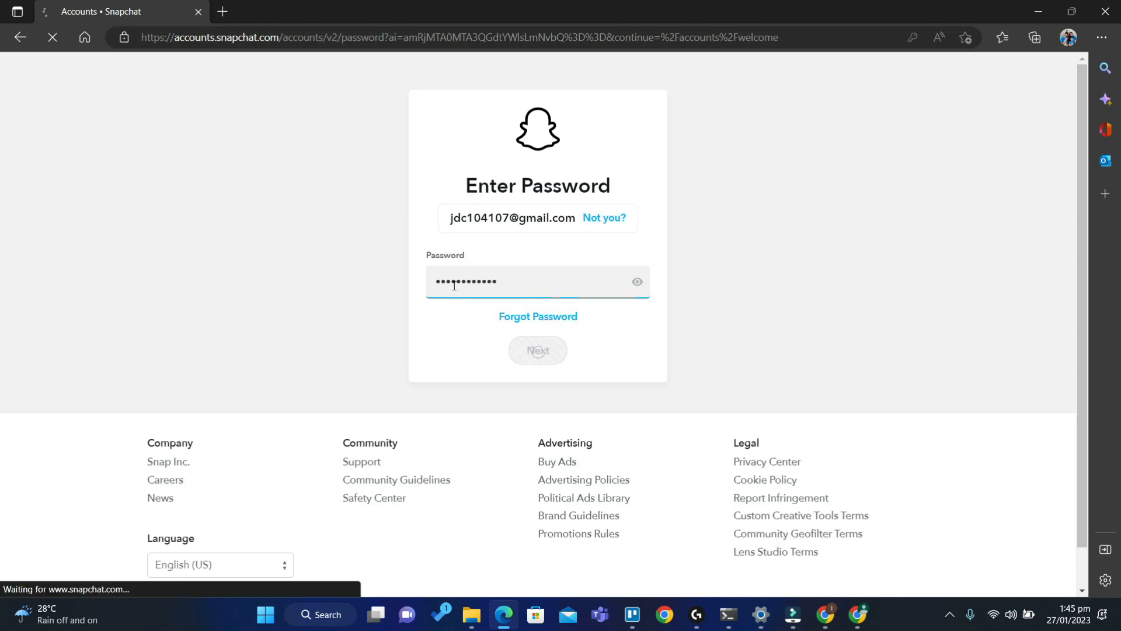
left_click(537, 350)
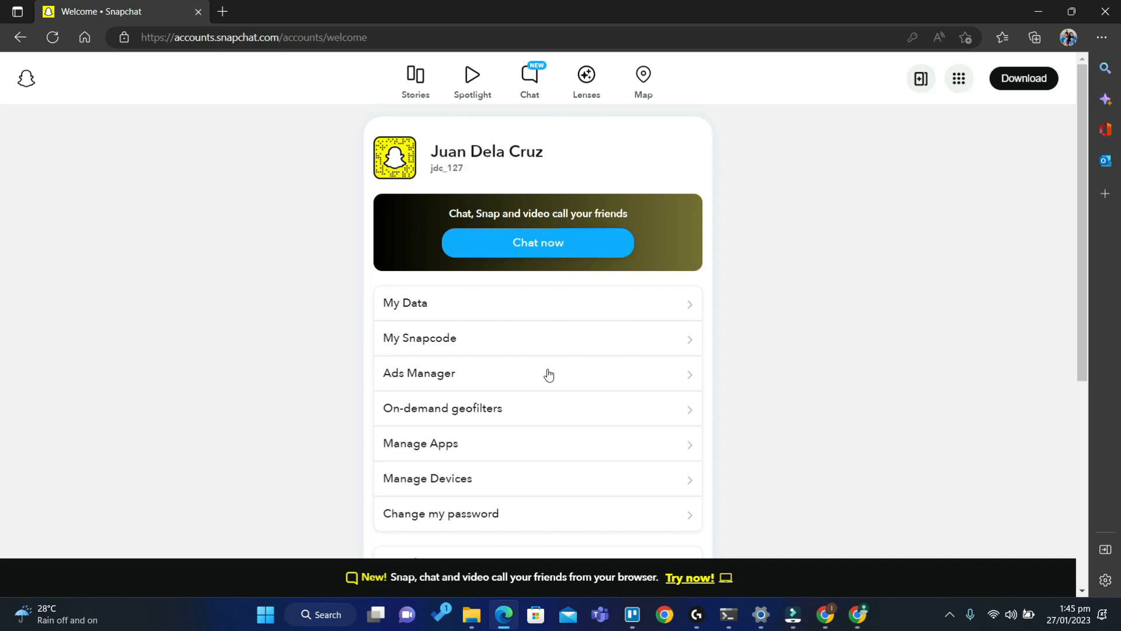
Step: Scroll the welcome page to the unlock, delete and log-out account options
scroll("down", 3)
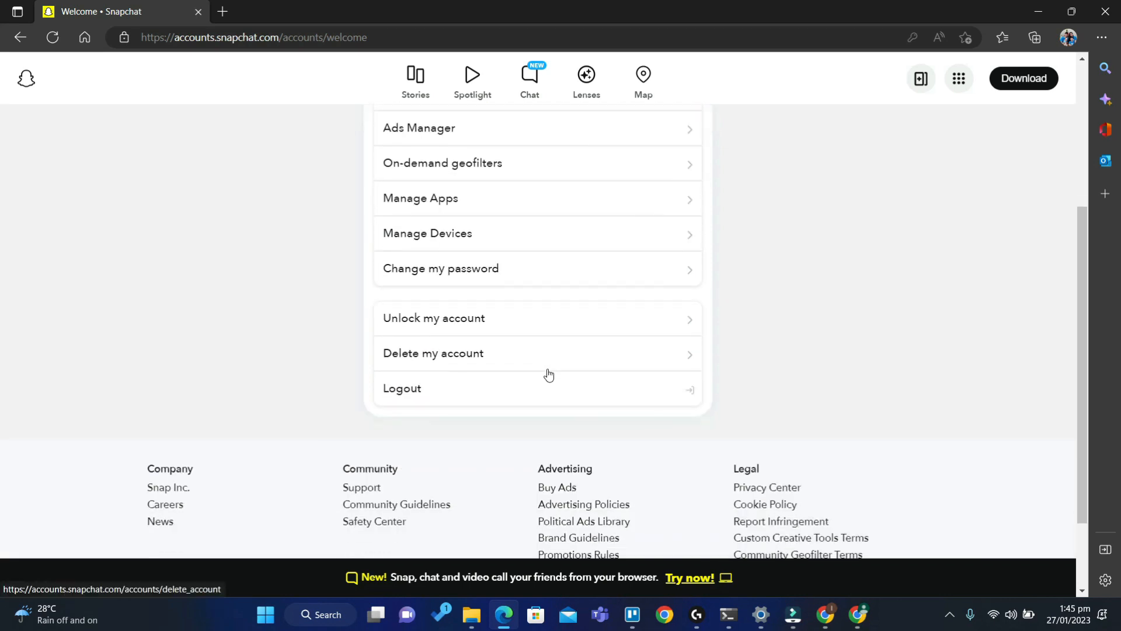